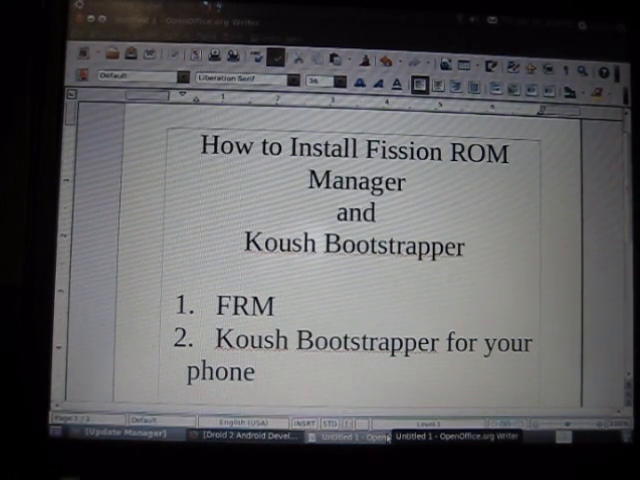
- Mount the phone's SD card as USB storage so the computer can see it
left_click(260, 372)
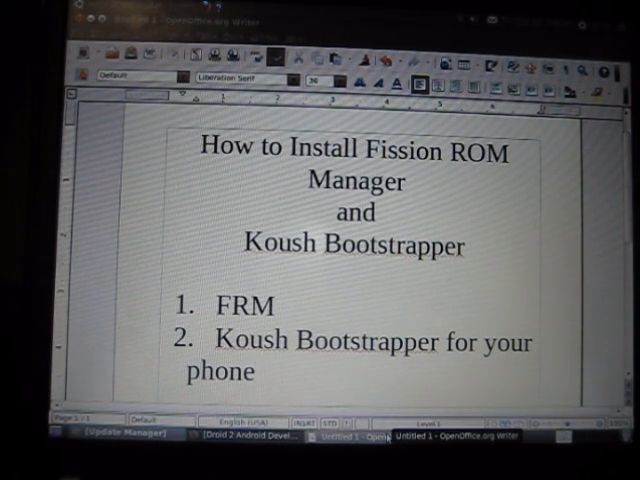
left_click(258, 372)
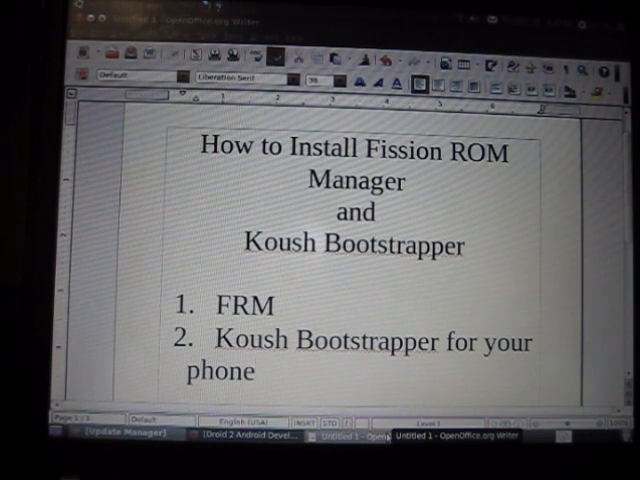
left_click(256, 372)
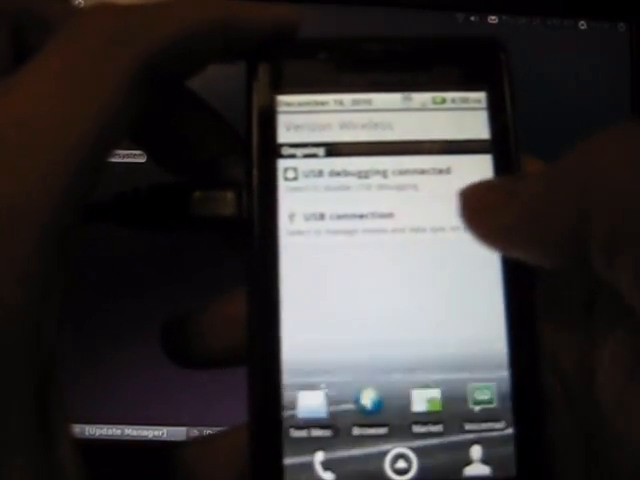
left_click(344, 214)
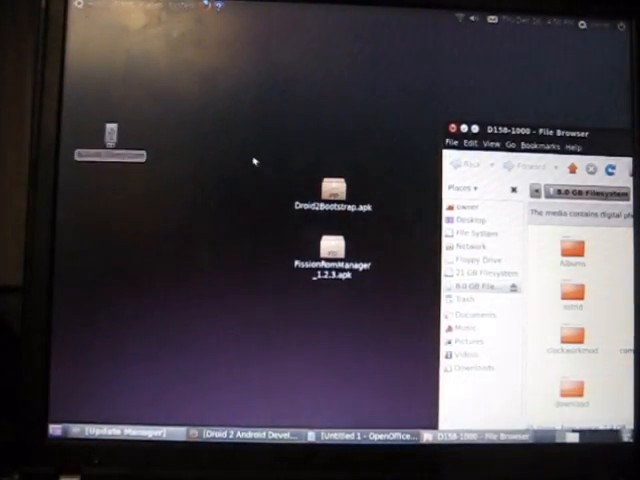
- Copy Droid2Bootstrap.apk and FissionRomManager_1.2.3.apk into the SD card's Download folder
right_click(322, 200)
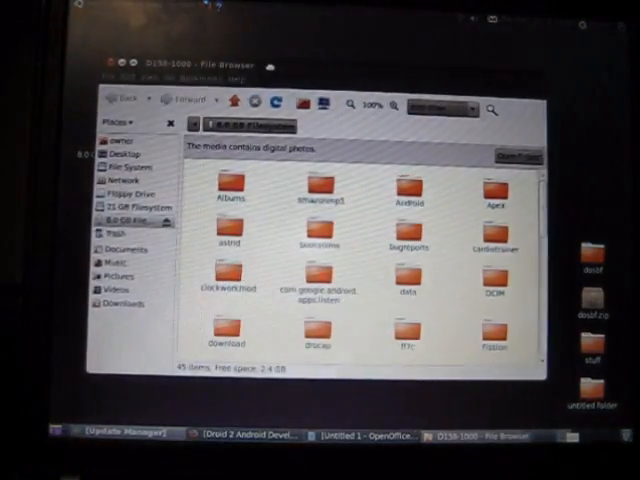
scroll("down", 3)
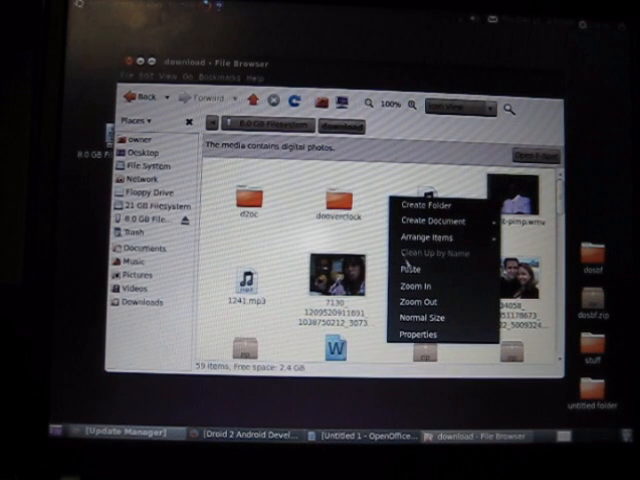
mouse_move(416, 270)
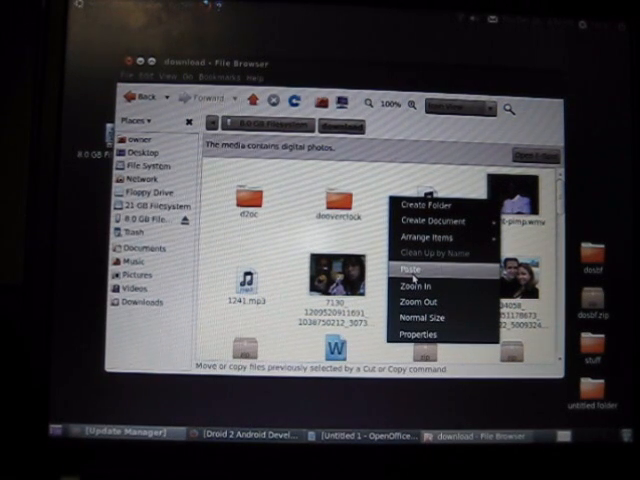
left_click(412, 270)
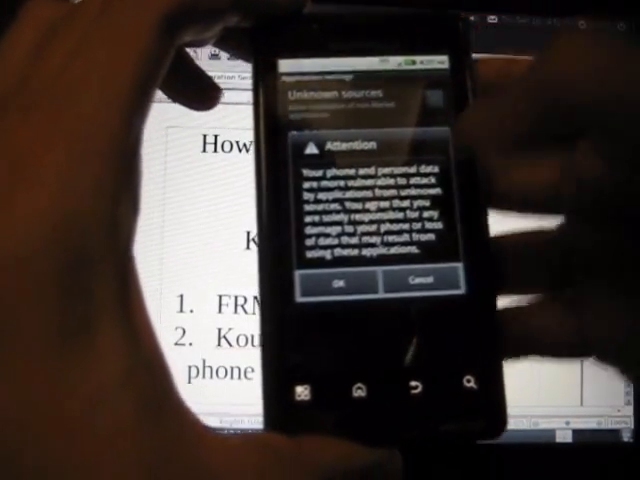
- Enable Unknown sources and accept the Attention warning
left_click(336, 276)
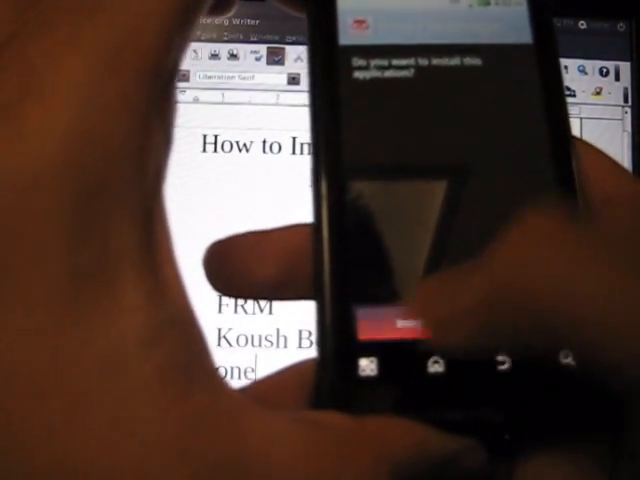
- Install the copied APK, confirming on the permissions screen until it reports installed
left_click(400, 324)
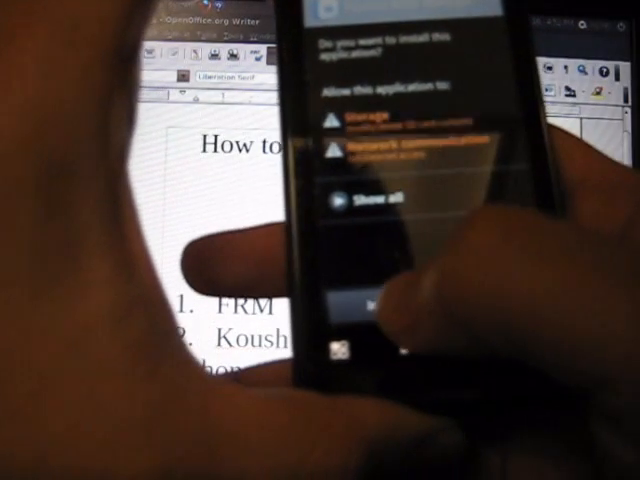
left_click(384, 304)
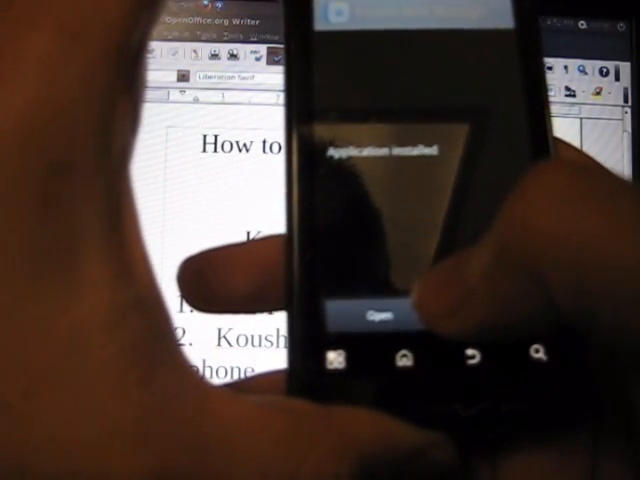